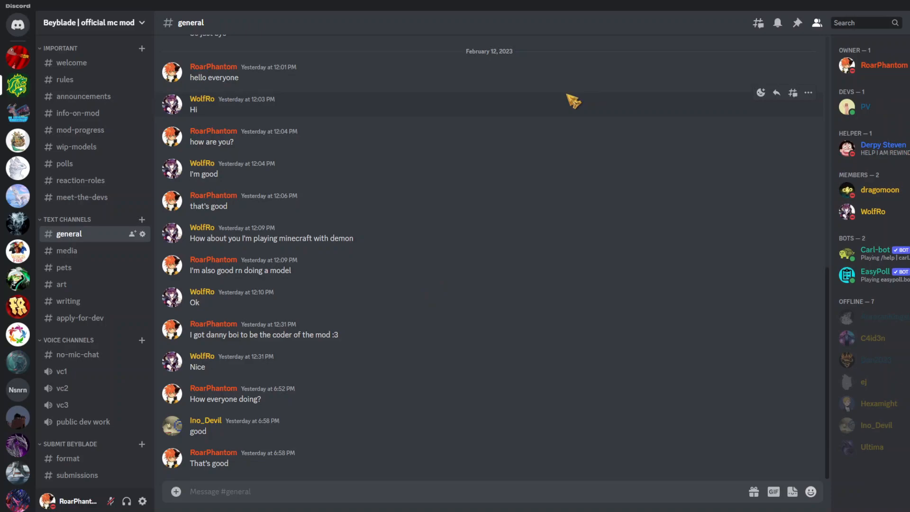
mouse_move(347, 12)
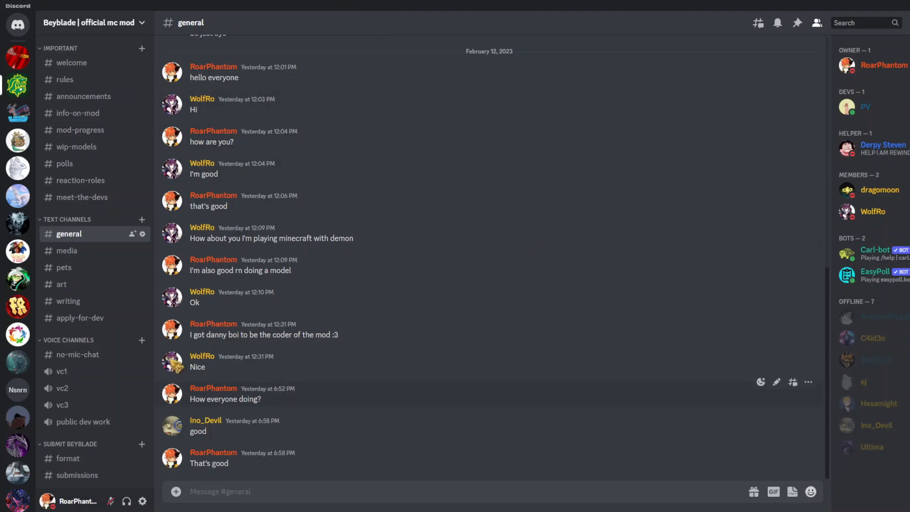
mouse_move(882, 427)
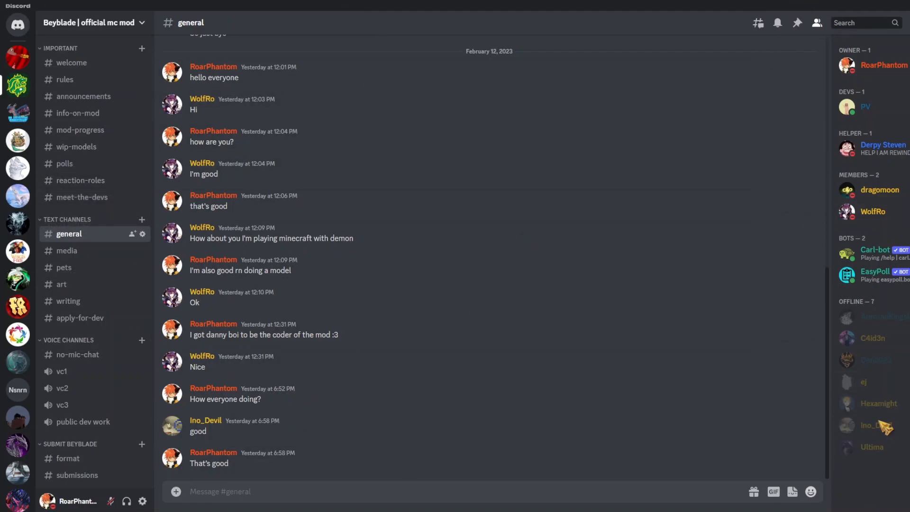
mouse_move(373, 331)
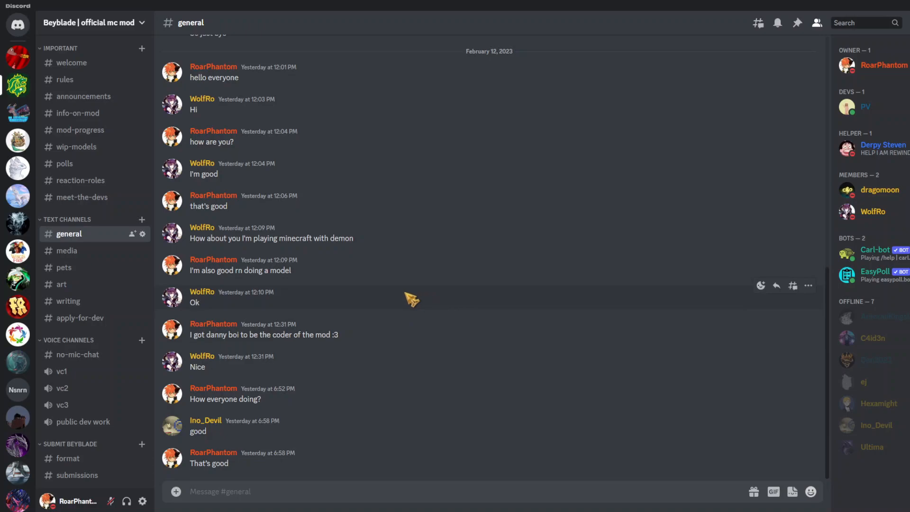
mouse_move(401, 299)
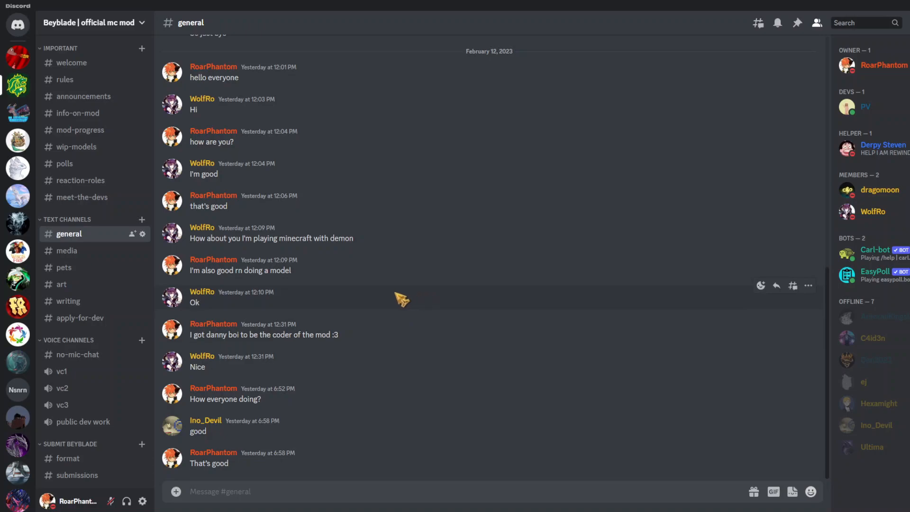
Scroll the channel sidebar down to show the BETA TESTERS and DEVS categories.
scroll(down, 3)
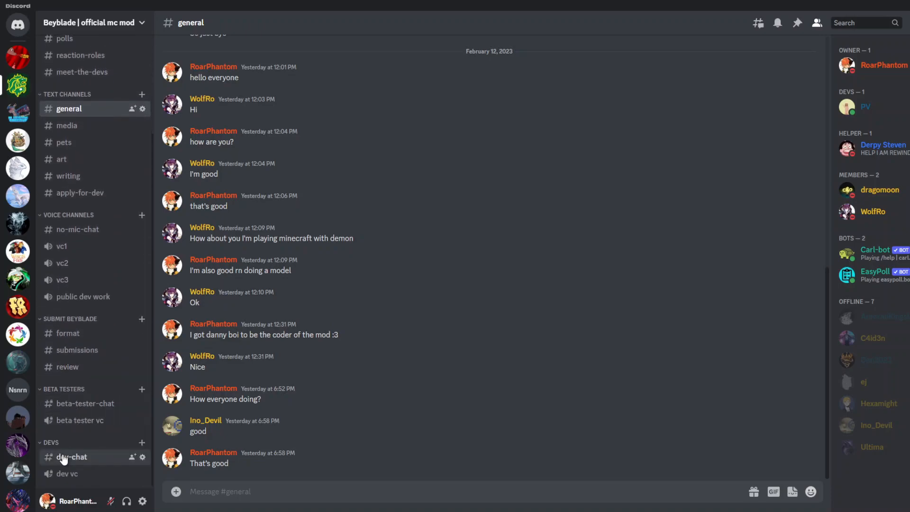
mouse_move(66, 252)
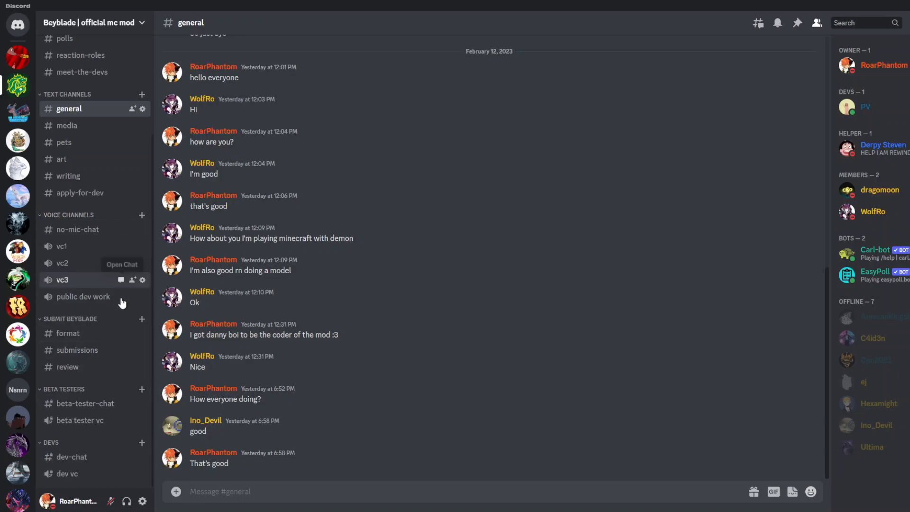
mouse_move(109, 384)
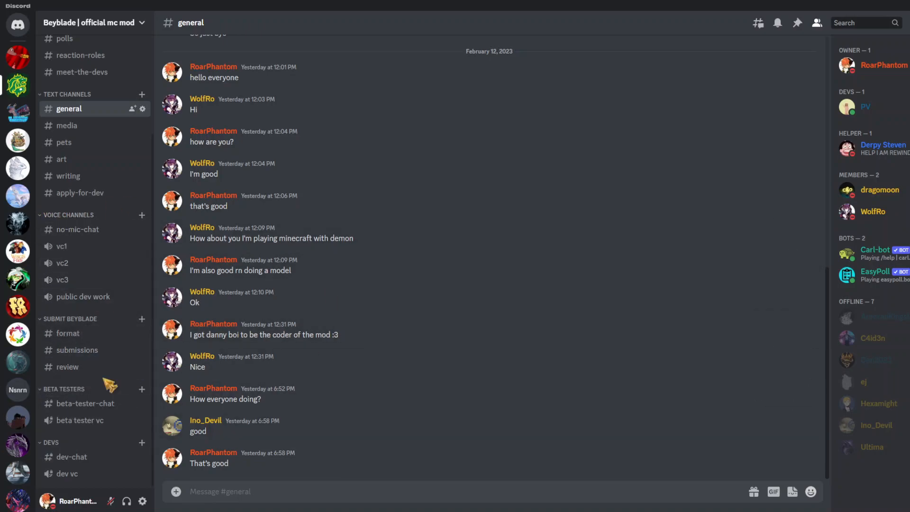
mouse_move(83, 392)
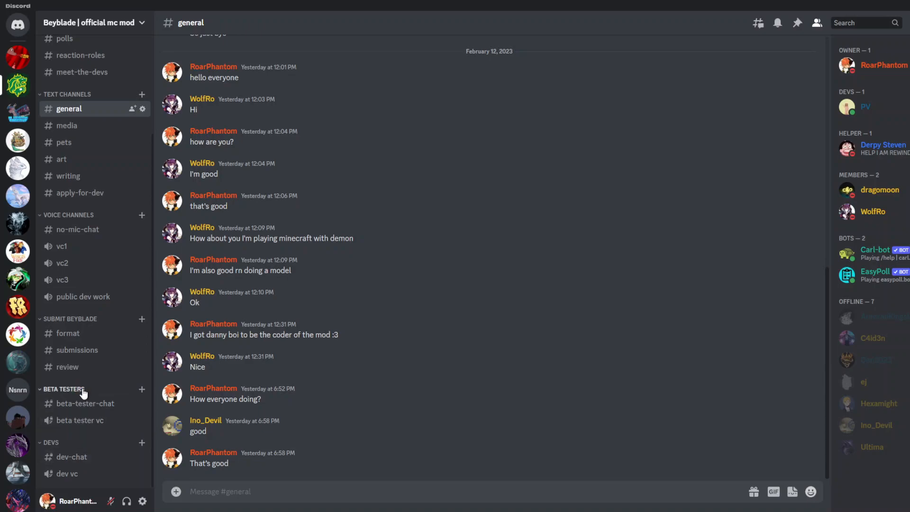
mouse_move(67, 367)
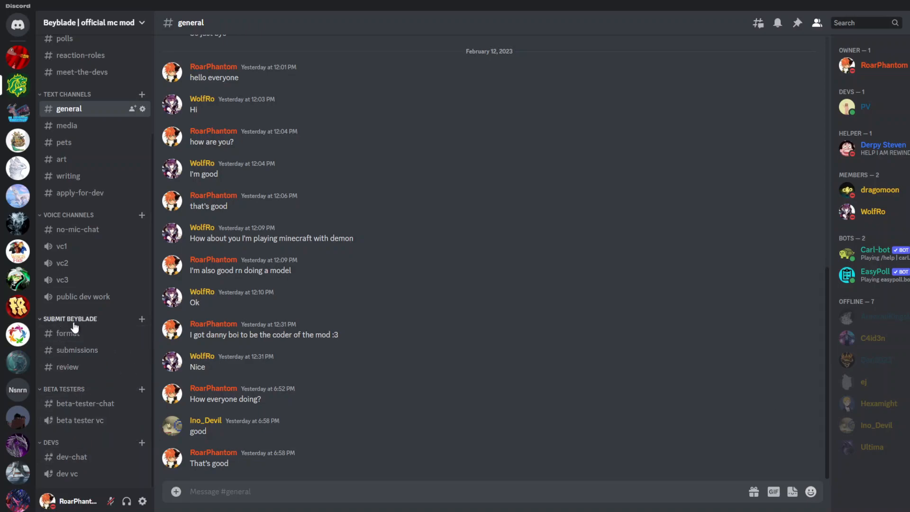
Open #format under SUBMIT BEYBLADE to read the submission template.
click(68, 333)
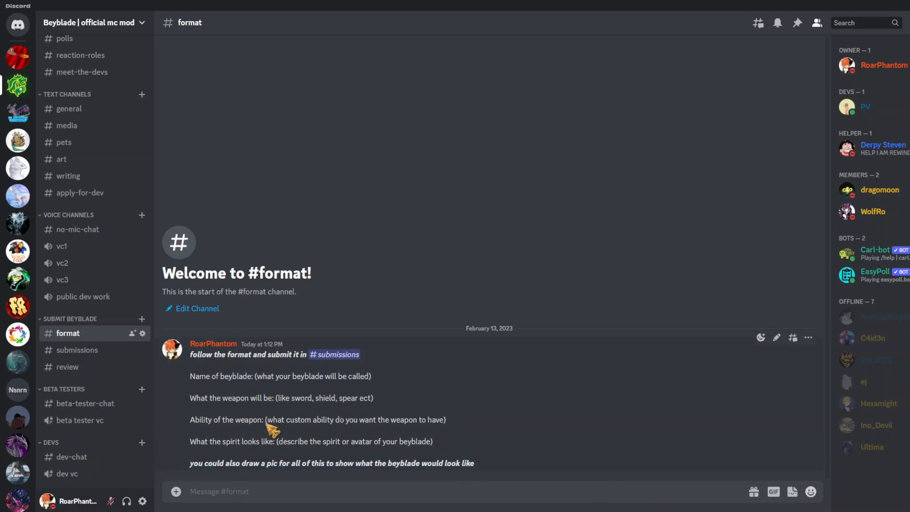
mouse_move(195, 406)
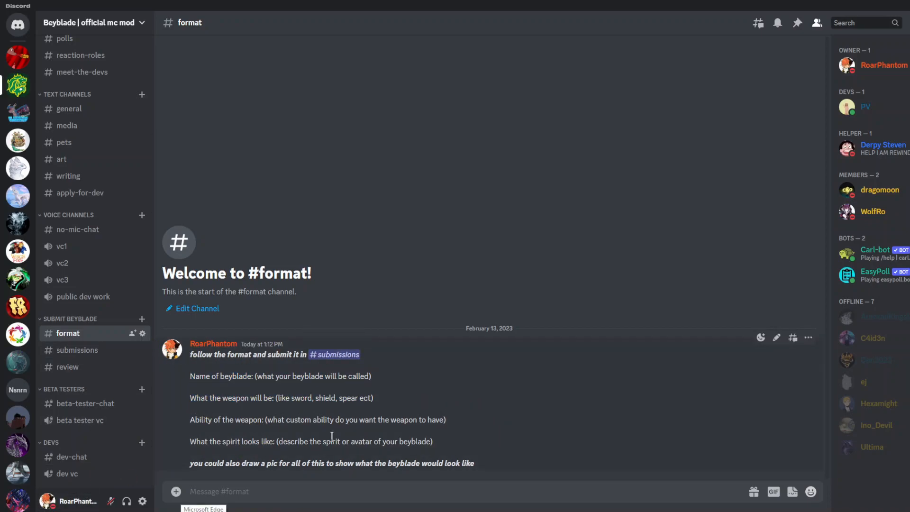
mouse_move(276, 398)
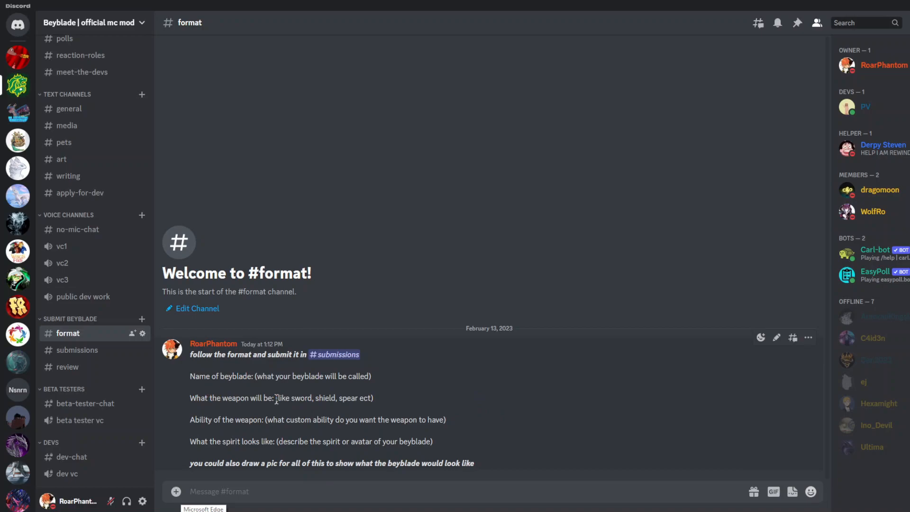
mouse_move(465, 395)
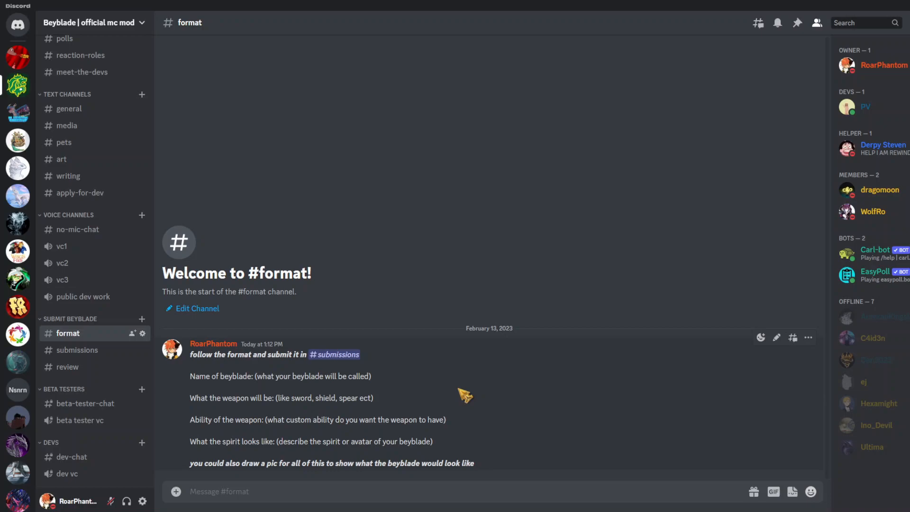
mouse_move(397, 441)
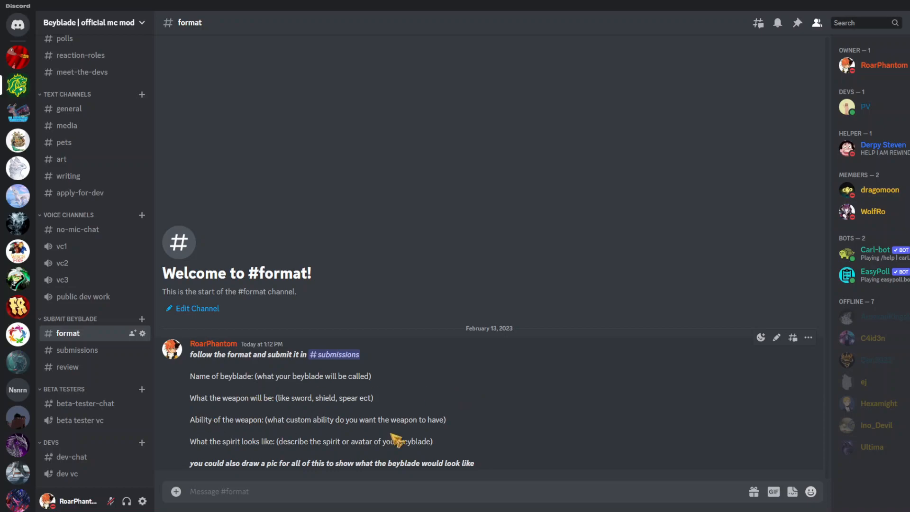
mouse_move(442, 407)
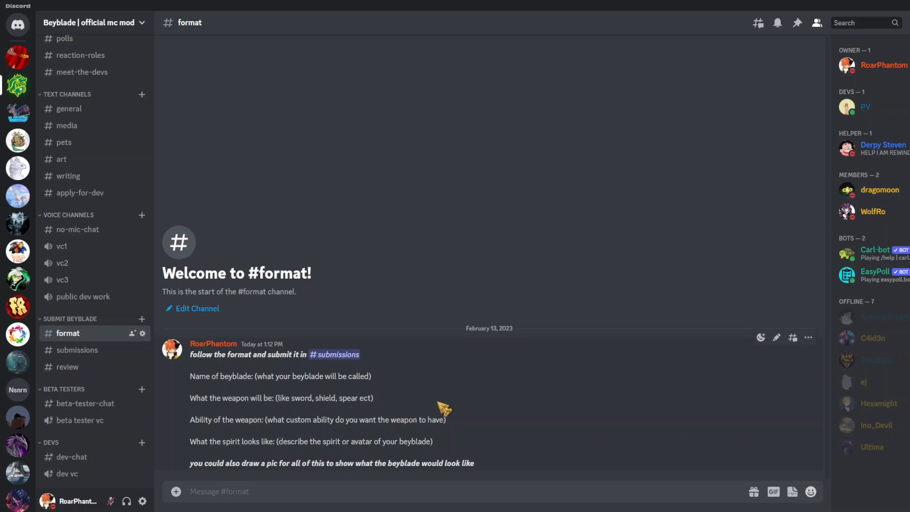
mouse_move(468, 351)
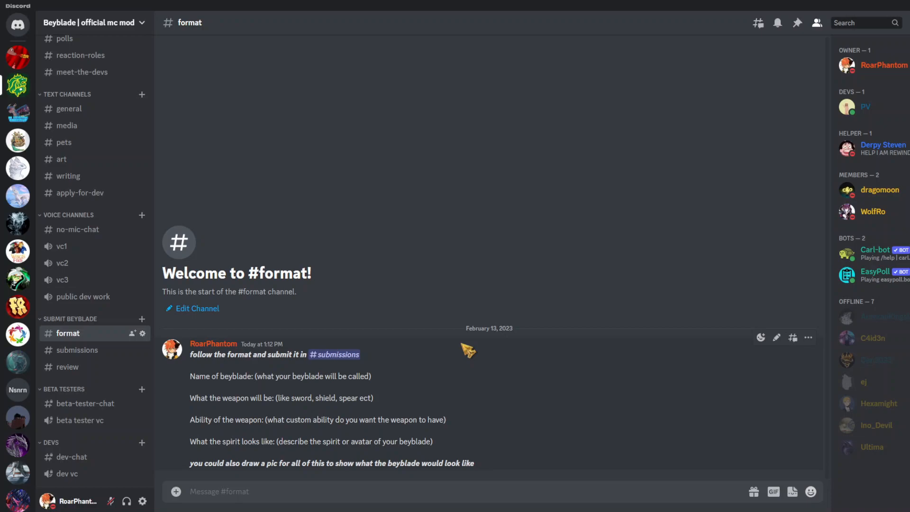
mouse_move(606, 365)
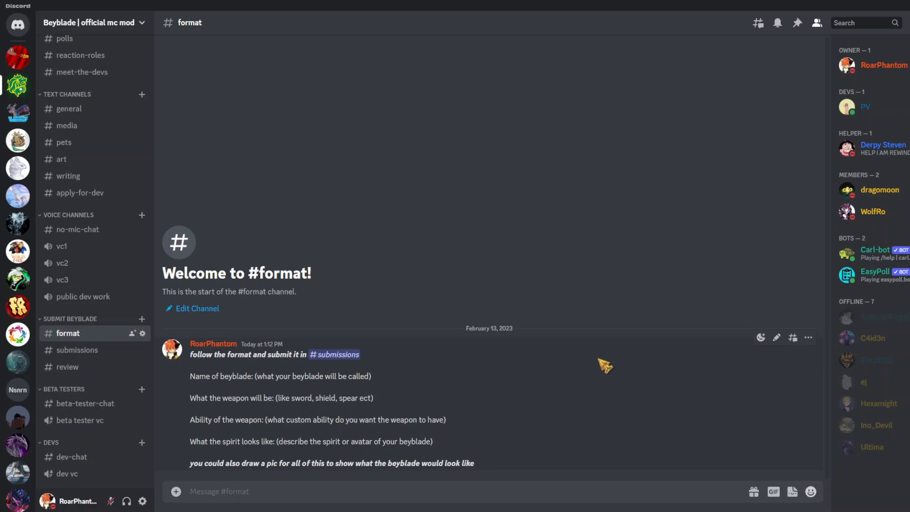
mouse_move(492, 466)
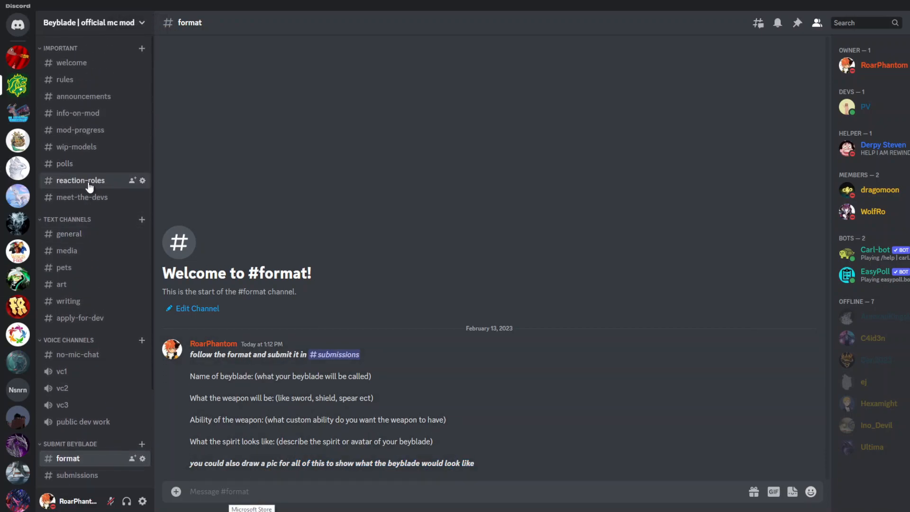
Open #meet-the-devs to see the developers and their roles.
click(80, 196)
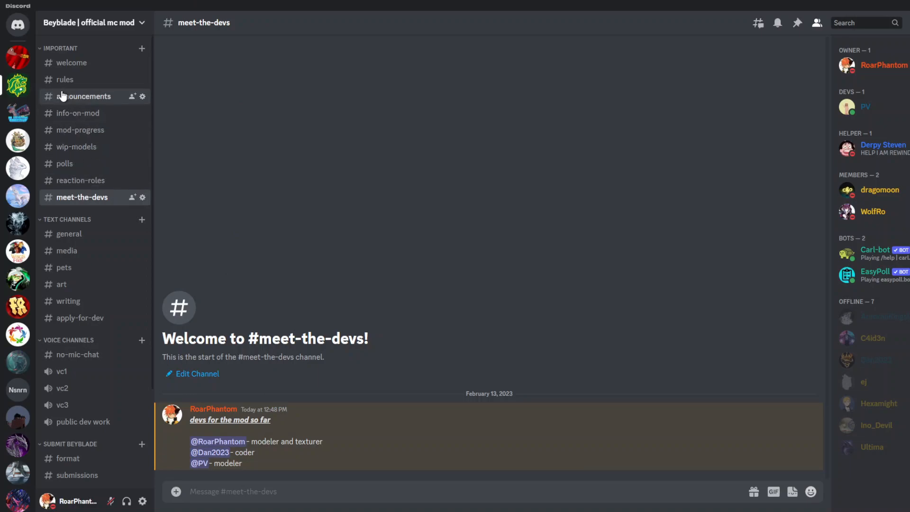
Open #info-on-mod under IMPORTANT and drag across its post about the mod's planned contents.
click(78, 113)
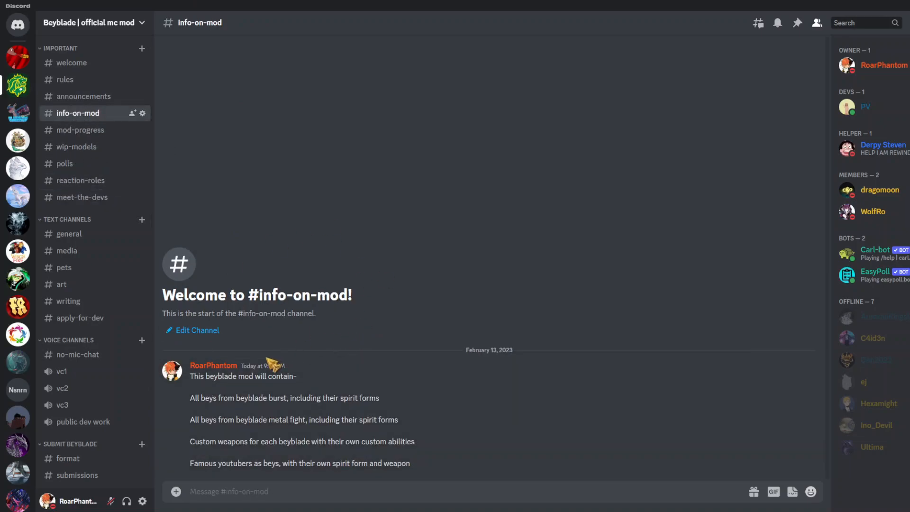
drag(190, 375, 410, 463)
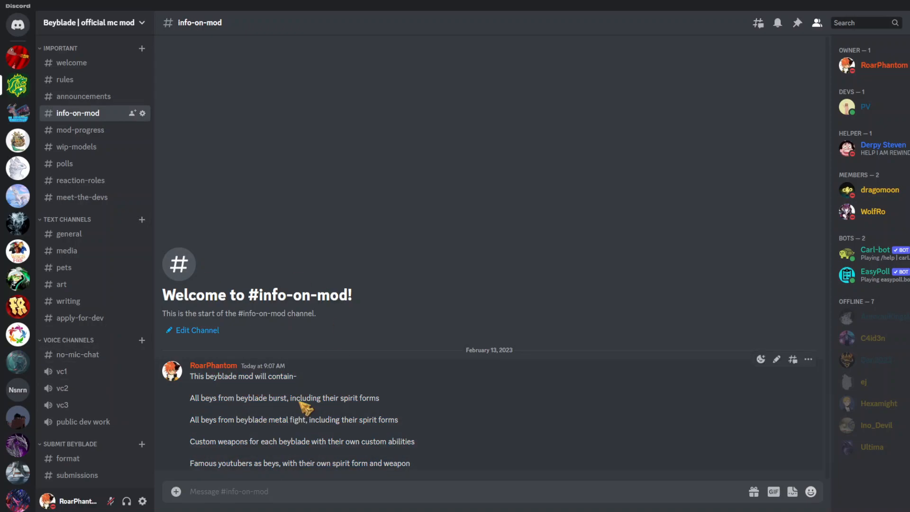
drag(190, 398, 380, 397)
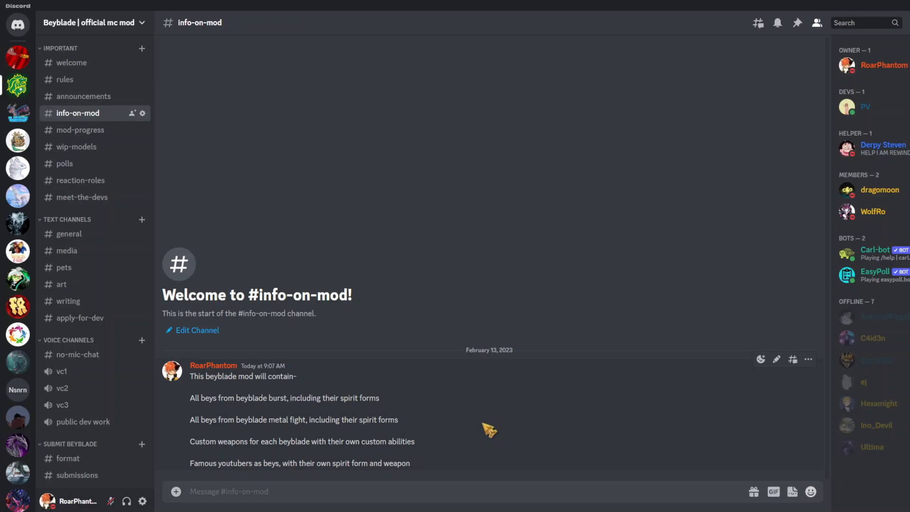
mouse_move(338, 393)
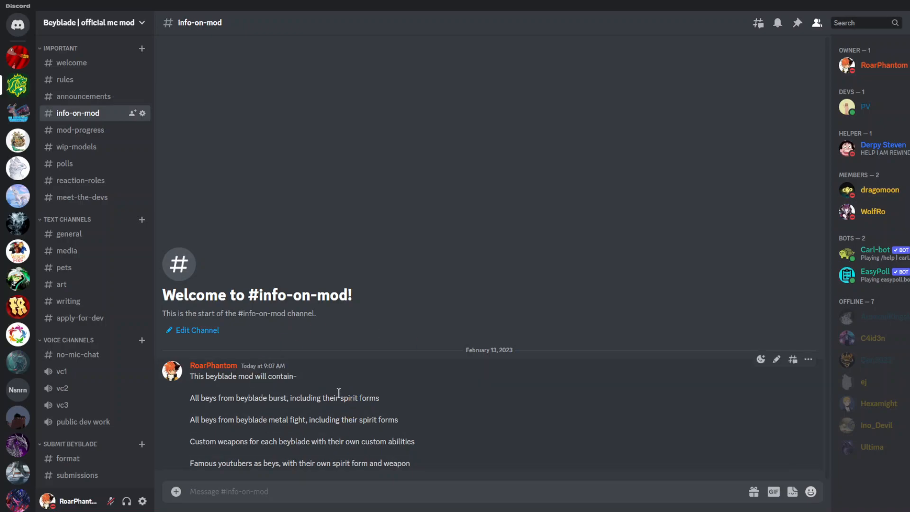
mouse_move(192, 421)
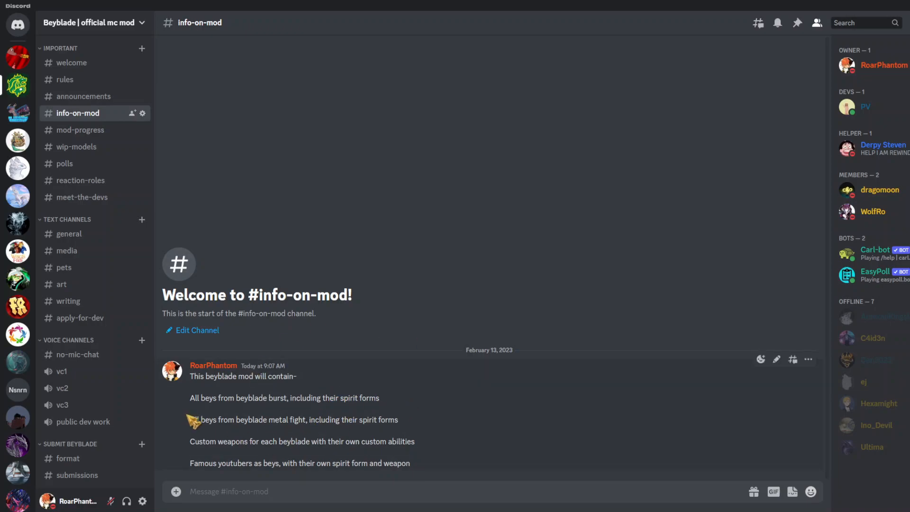
mouse_move(230, 502)
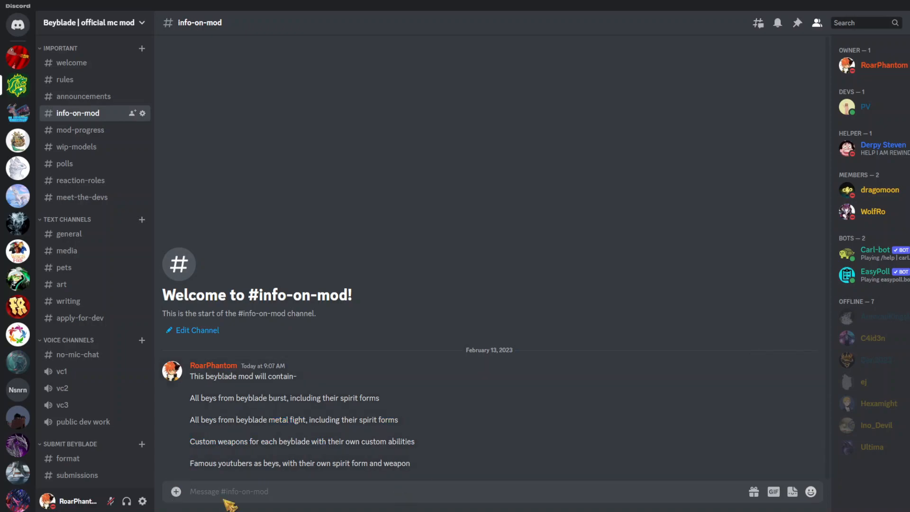
mouse_move(366, 389)
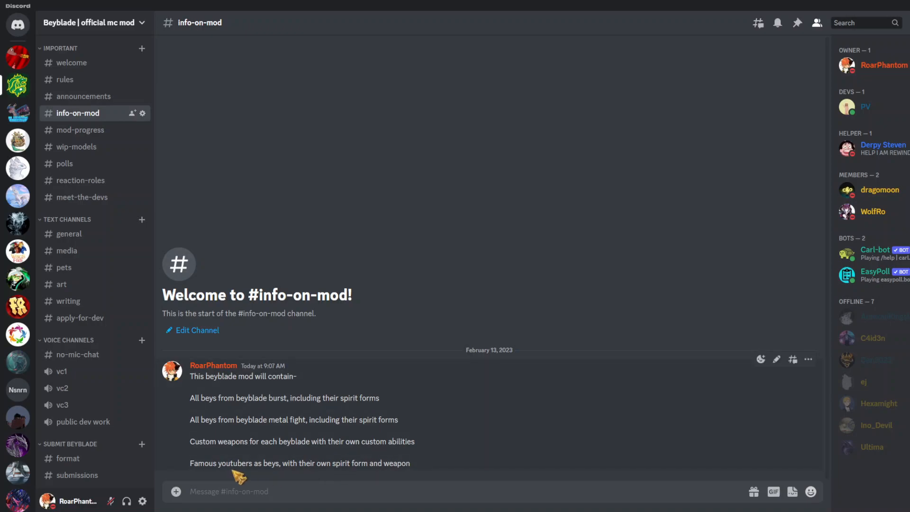
mouse_move(492, 432)
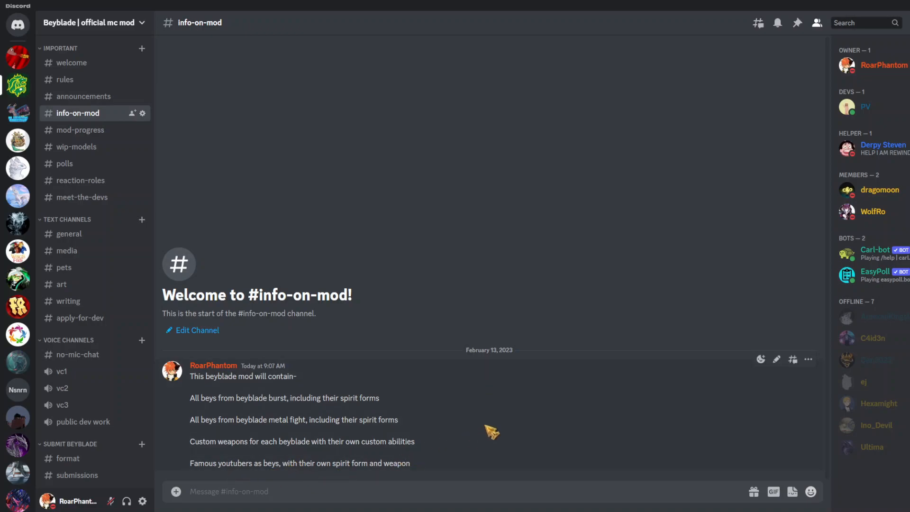
mouse_move(493, 432)
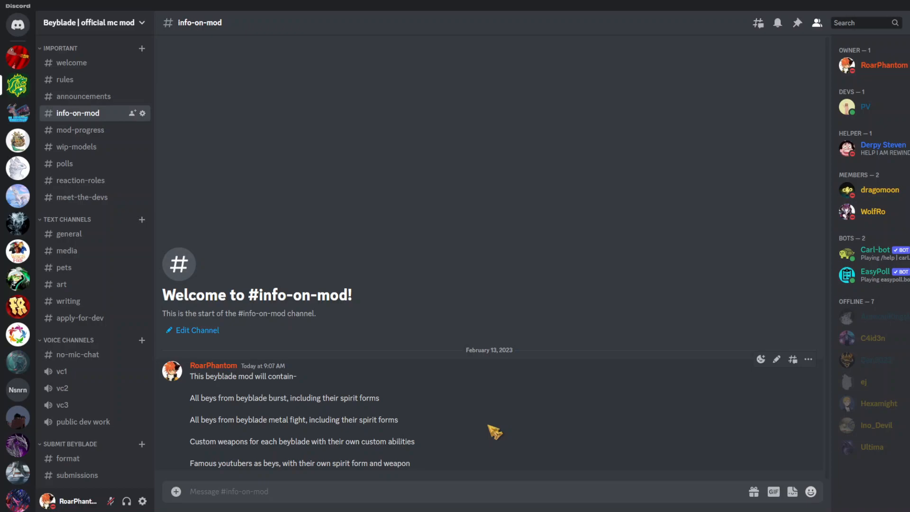
mouse_move(593, 407)
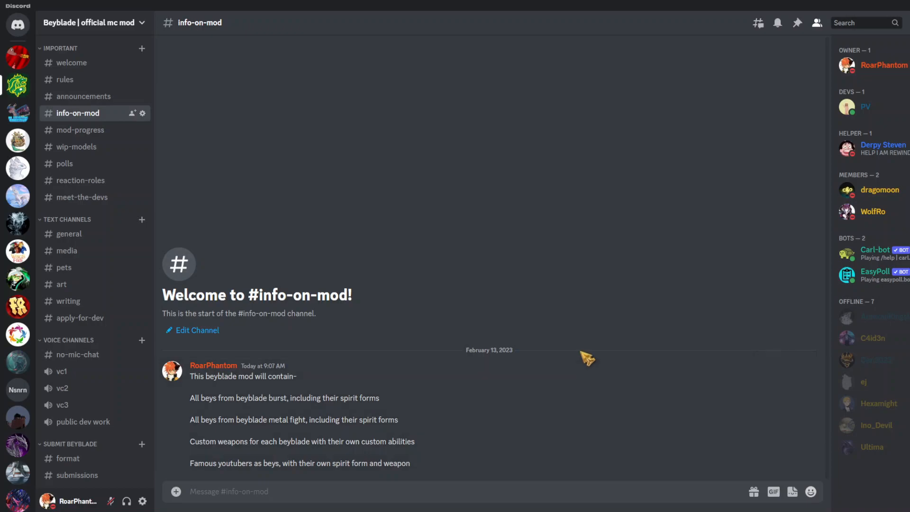
mouse_move(580, 349)
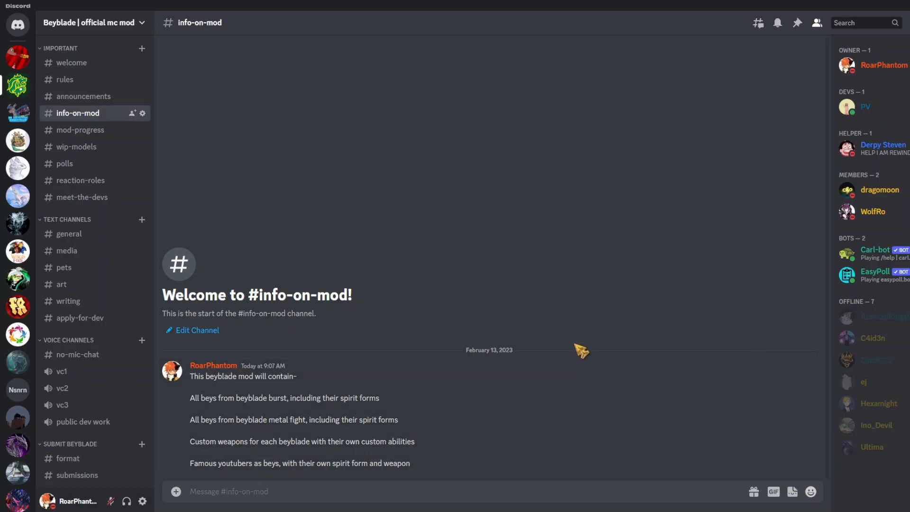